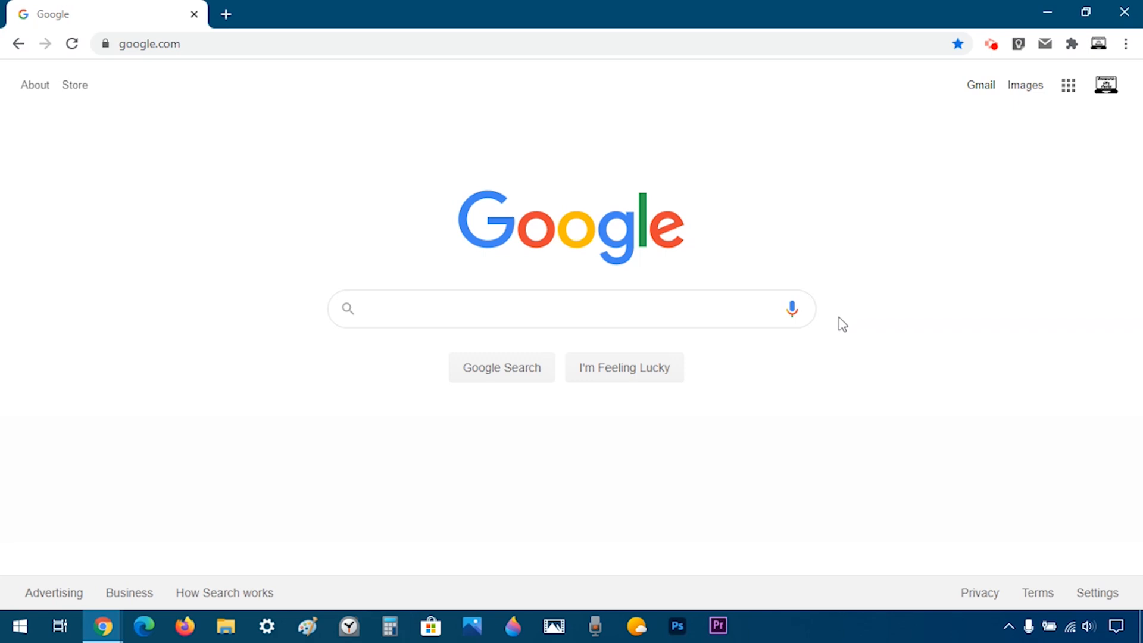
Step: Launch Windows Settings from the taskbar gear, landing on its home page
{"action": "left_click", "coordinate": [266, 627]}
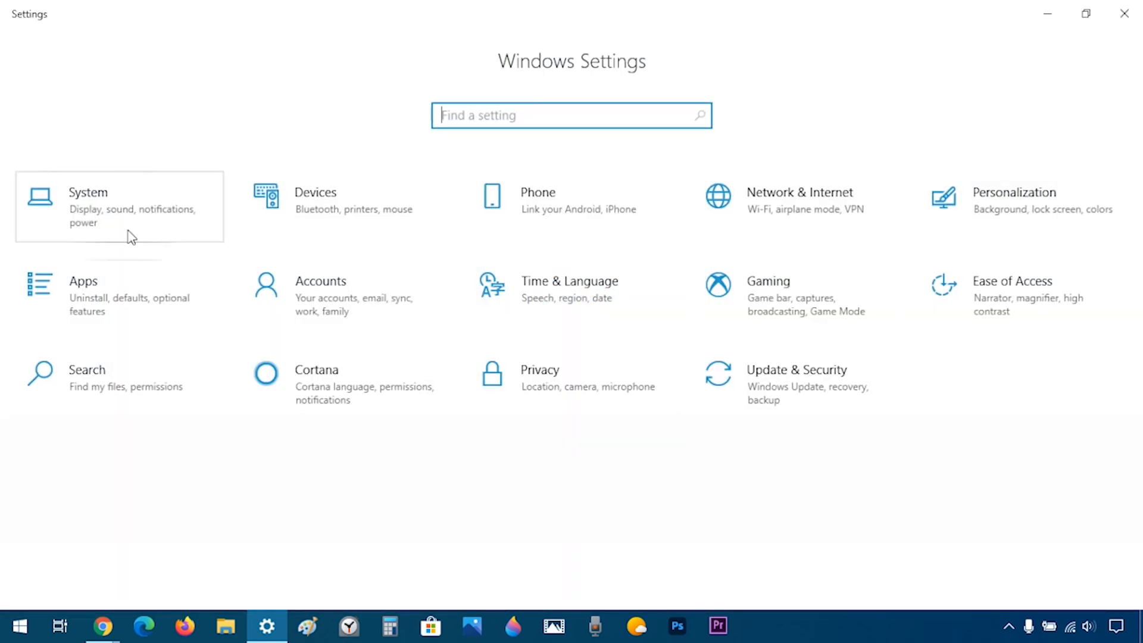
{"action": "mouse_move", "coordinate": [312, 396]}
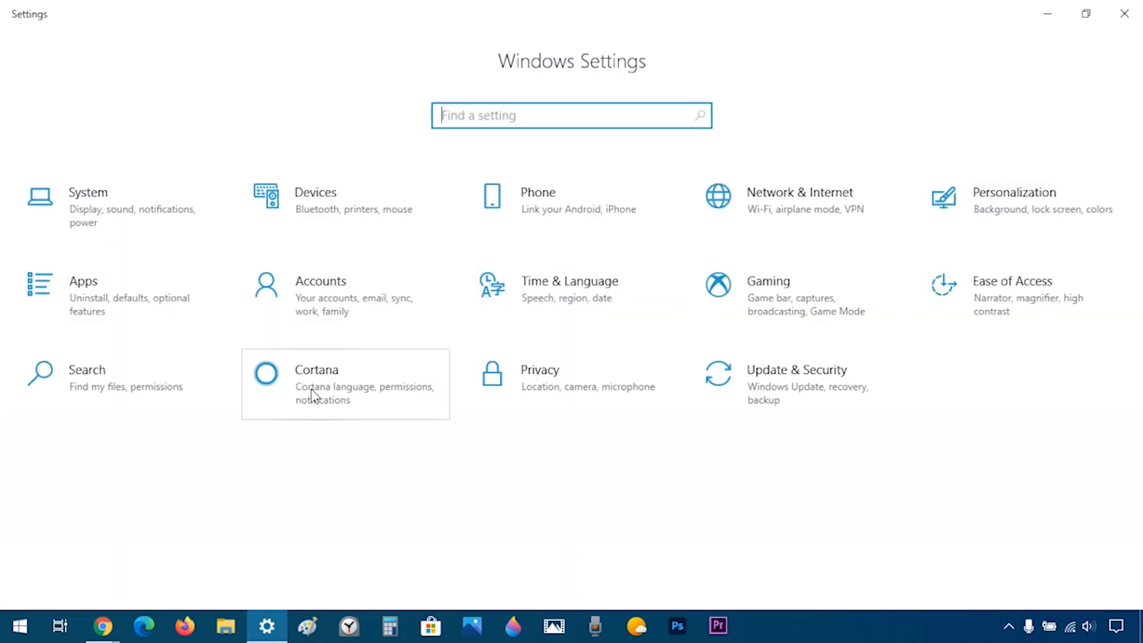
{"action": "mouse_move", "coordinate": [138, 210]}
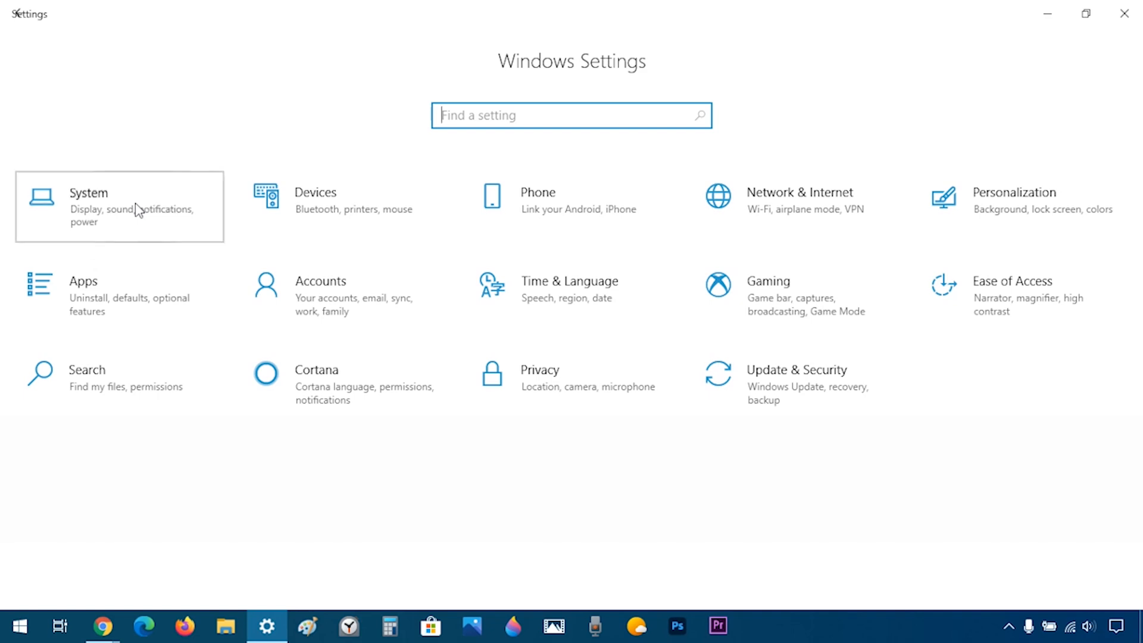
Step: Under System > Clipboard, switch Clipboard history to On
{"action": "left_click", "coordinate": [119, 207]}
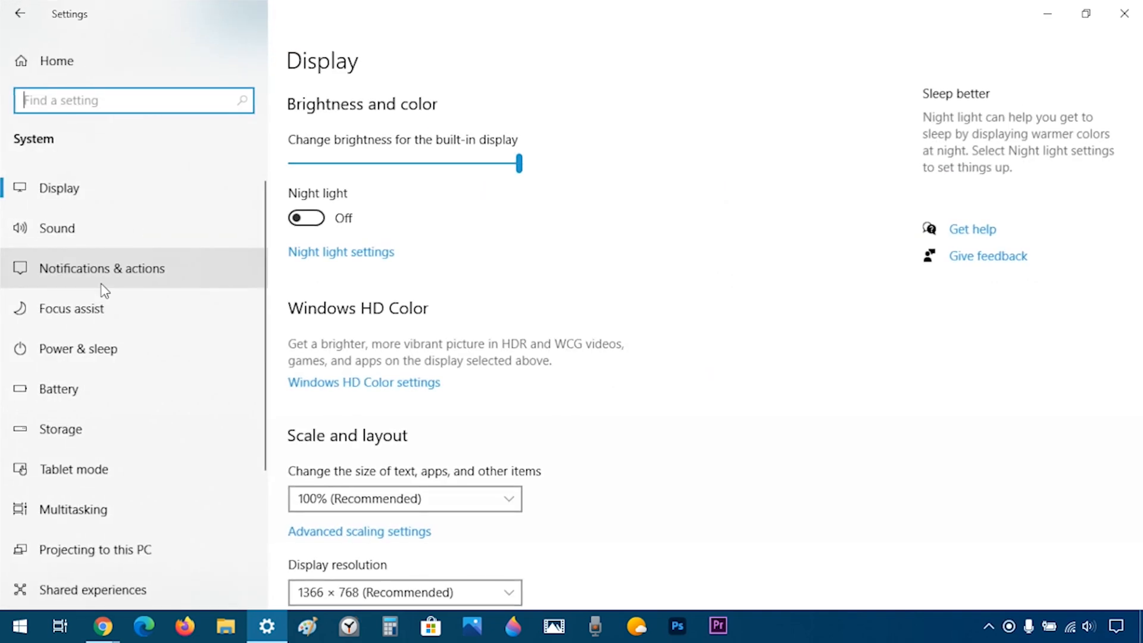
{"action": "scroll", "scroll_direction": "down", "scroll_amount": 3}
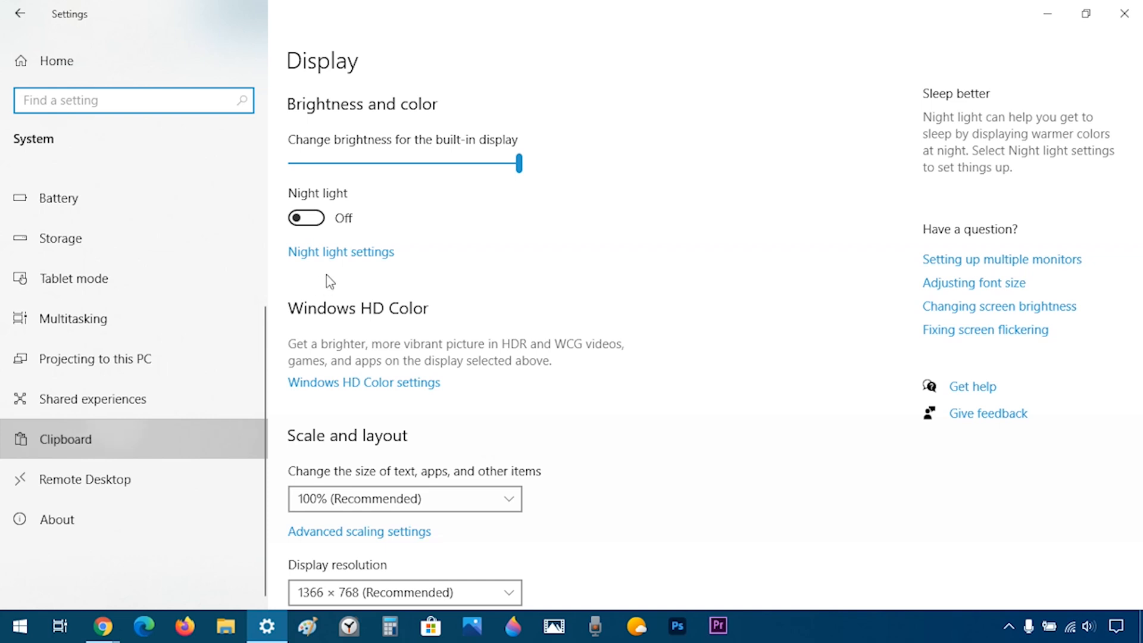
{"action": "left_click", "coordinate": [64, 440]}
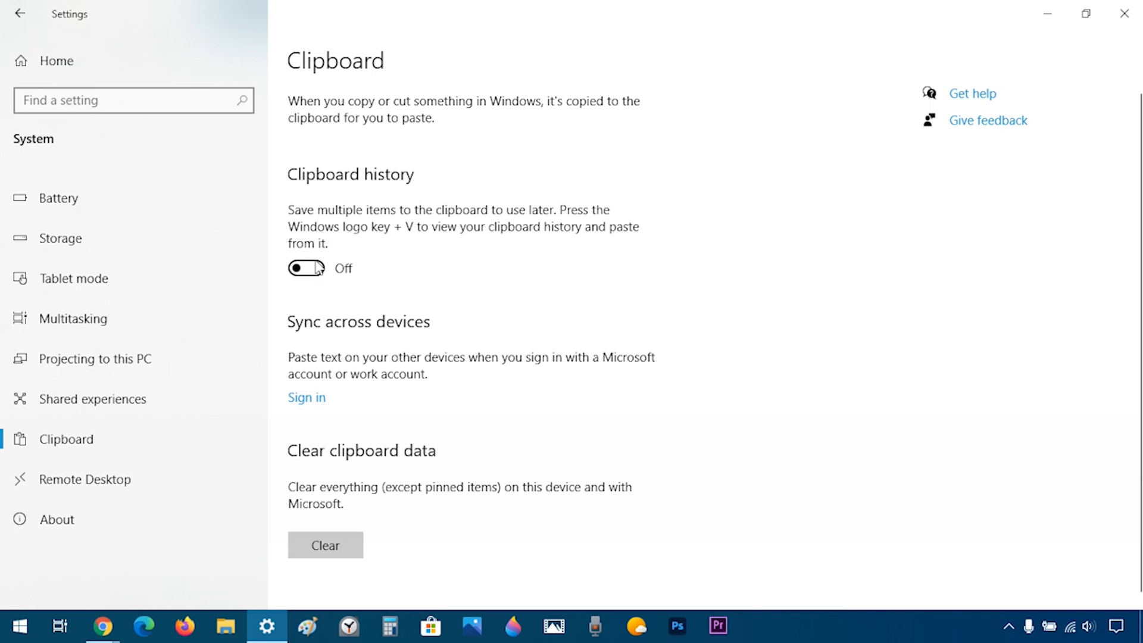
{"action": "left_click", "coordinate": [306, 269]}
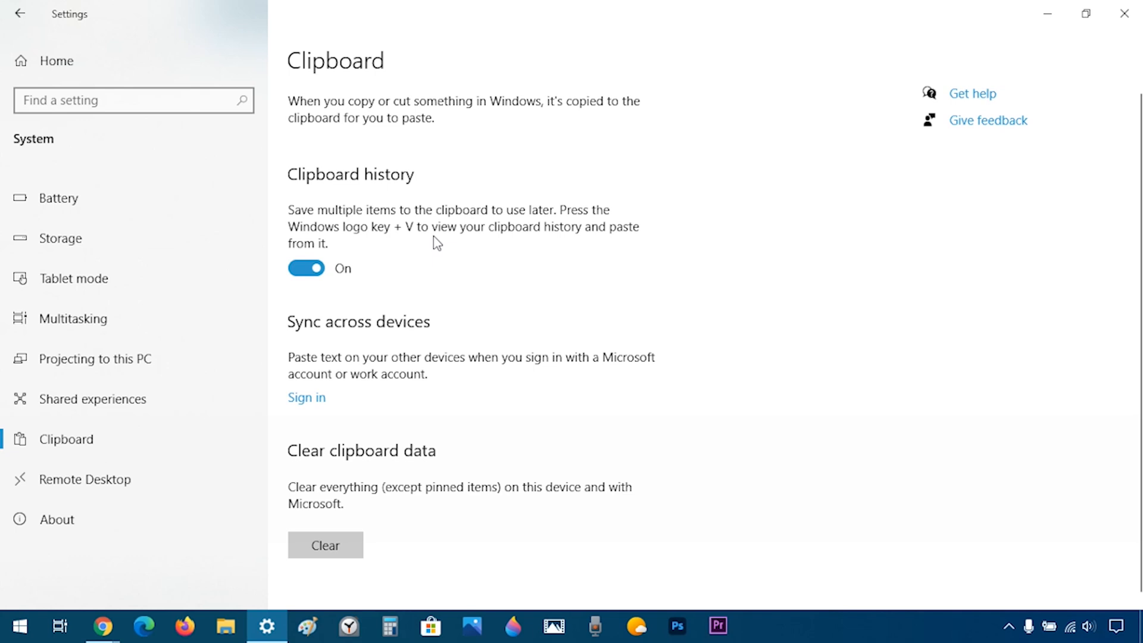
Step: View the clipboard history via Win+V (one 'youtube' entry), then return to Google in Chrome
{"action": "key", "text": "Win+V"}
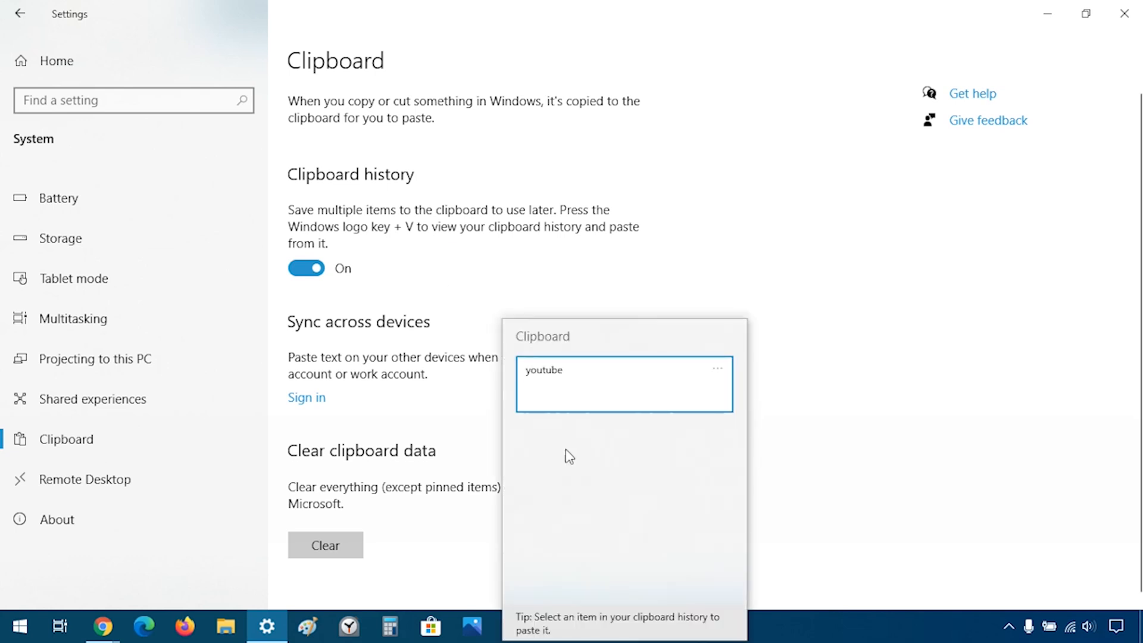
{"action": "mouse_move", "coordinate": [750, 334]}
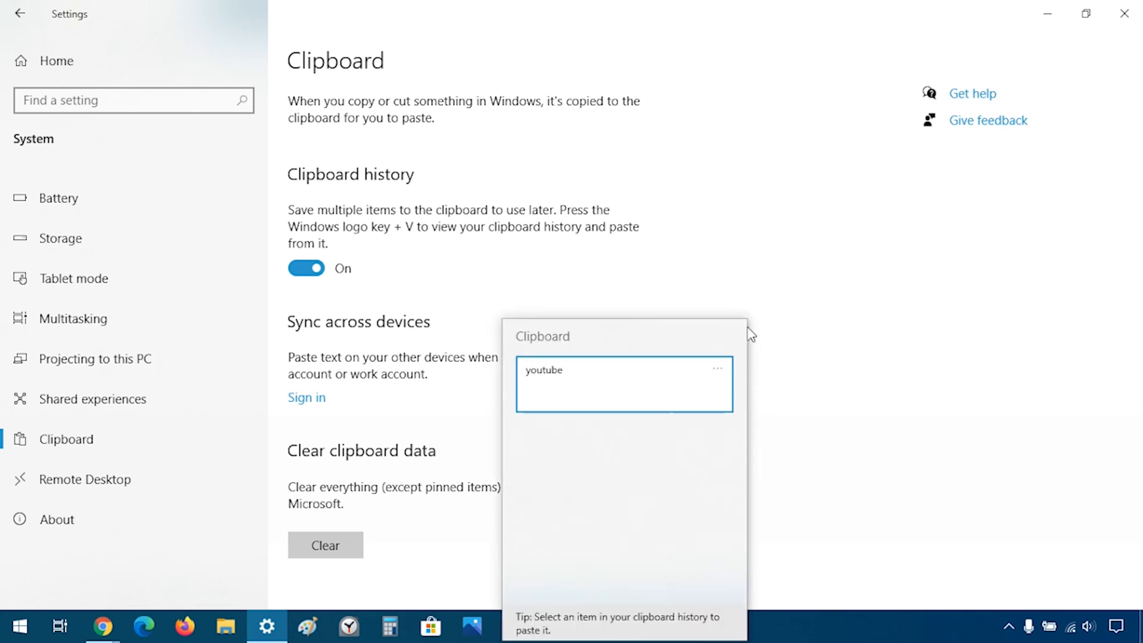
{"action": "mouse_move", "coordinate": [536, 388]}
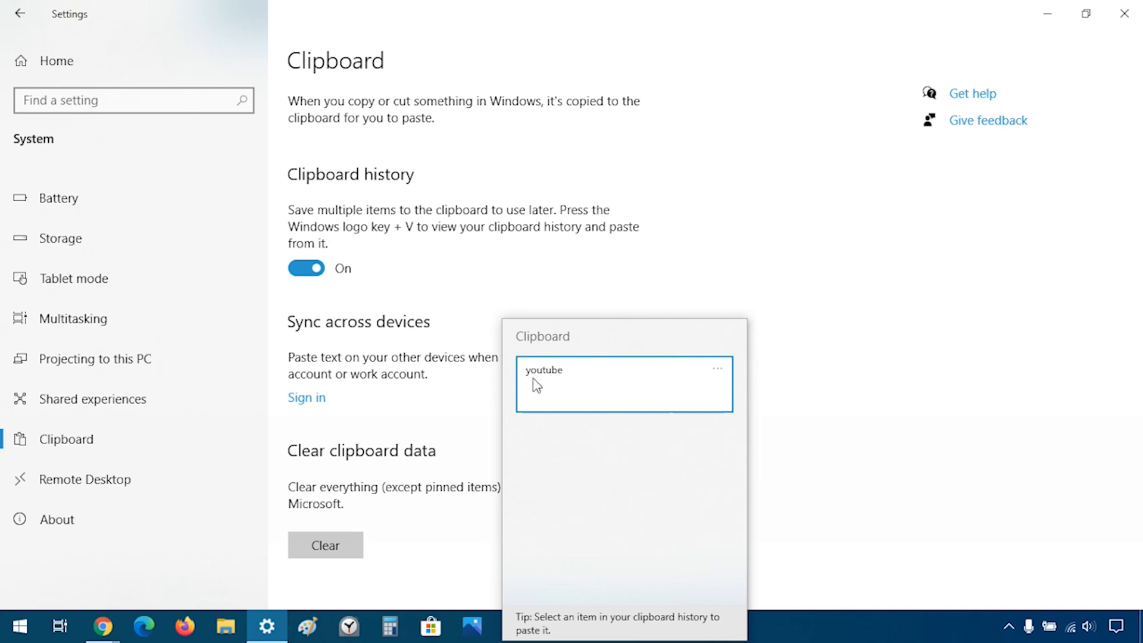
{"action": "mouse_move", "coordinate": [768, 274]}
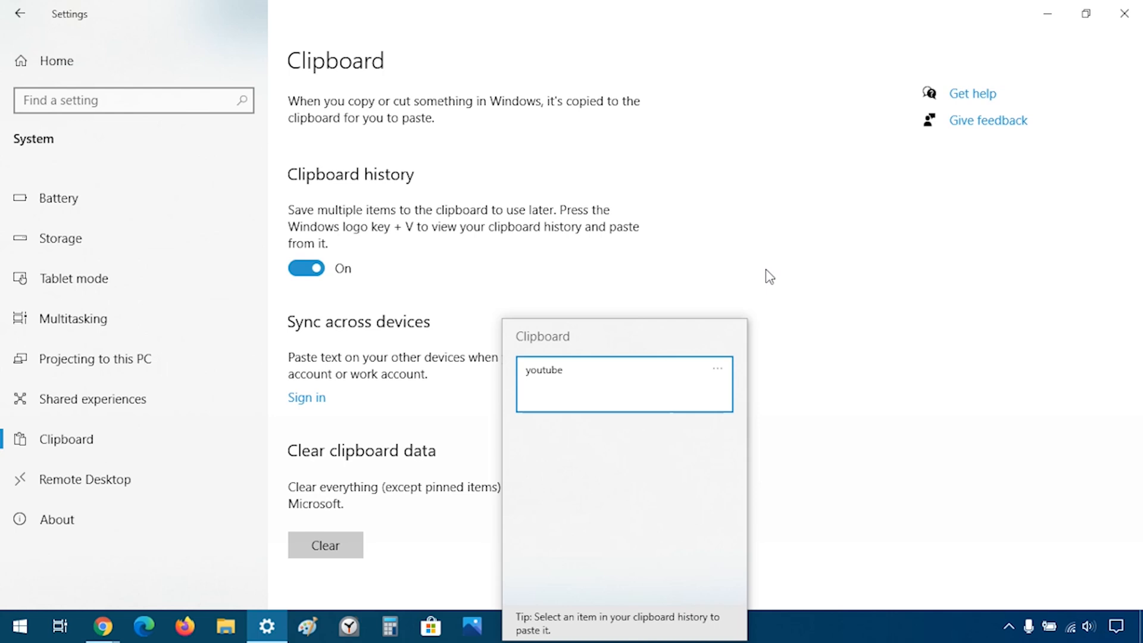
{"action": "left_click", "coordinate": [102, 626]}
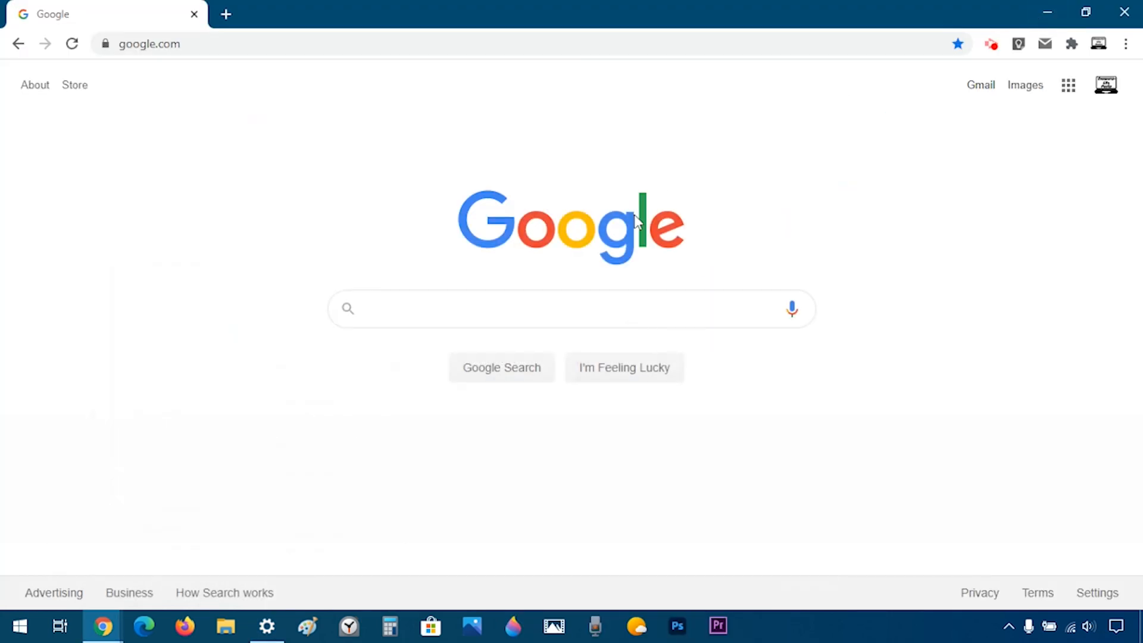
Step: Enter 'zgfdfhgkfg' in Google's search box and copy it to the clipboard
{"action": "type", "text": "zgfdfhgkfg"}
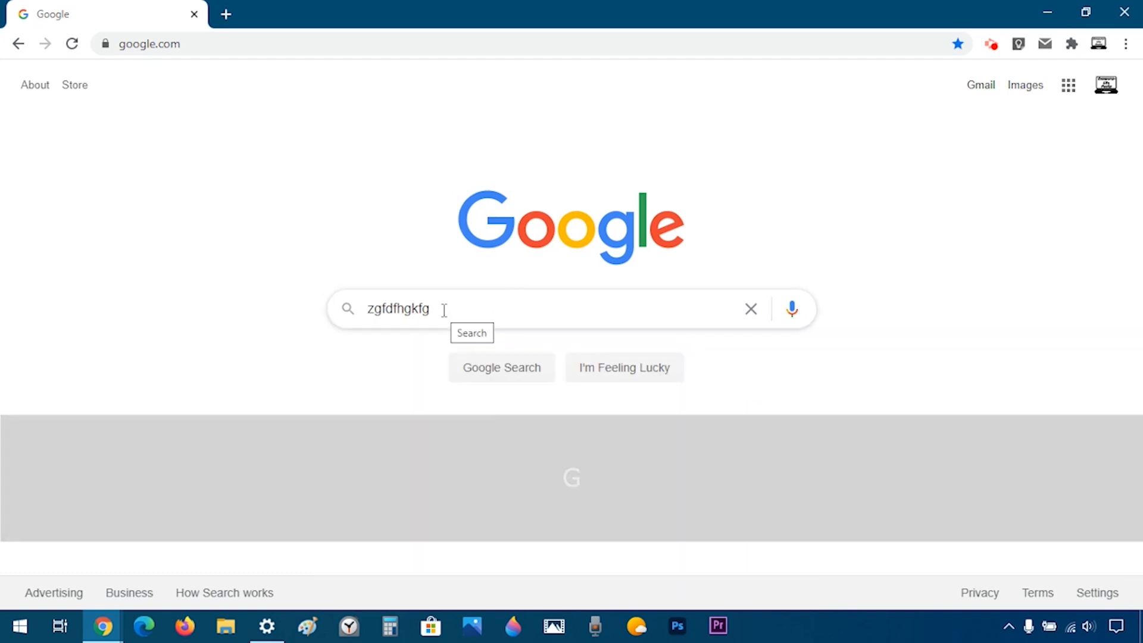
{"action": "key", "text": "ctrl+a"}
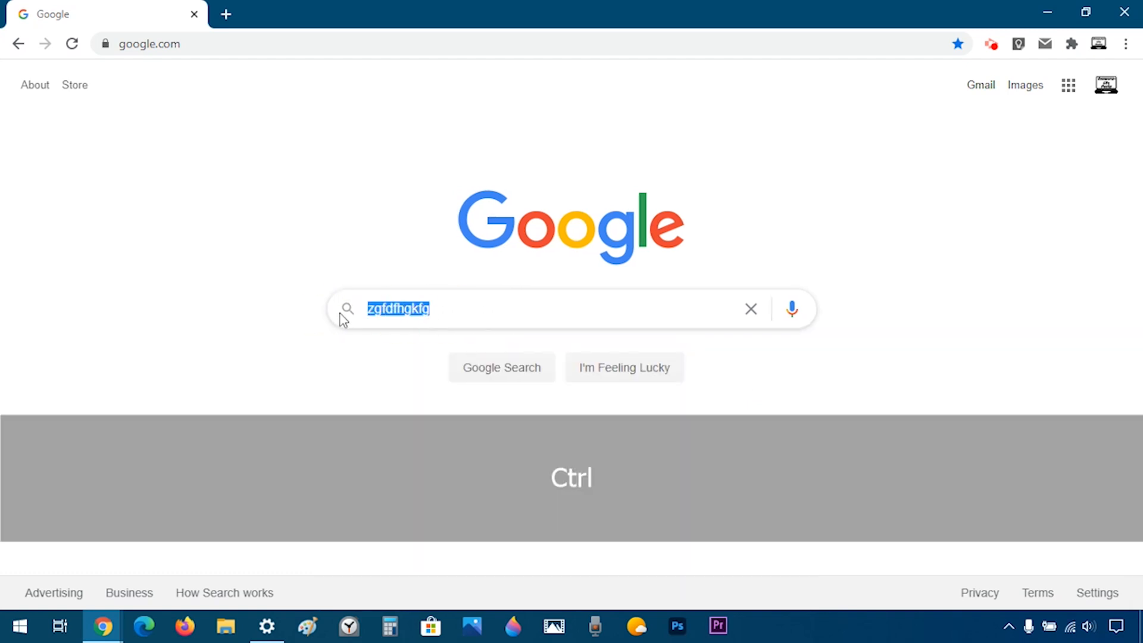
{"action": "key", "text": "Ctrl+c"}
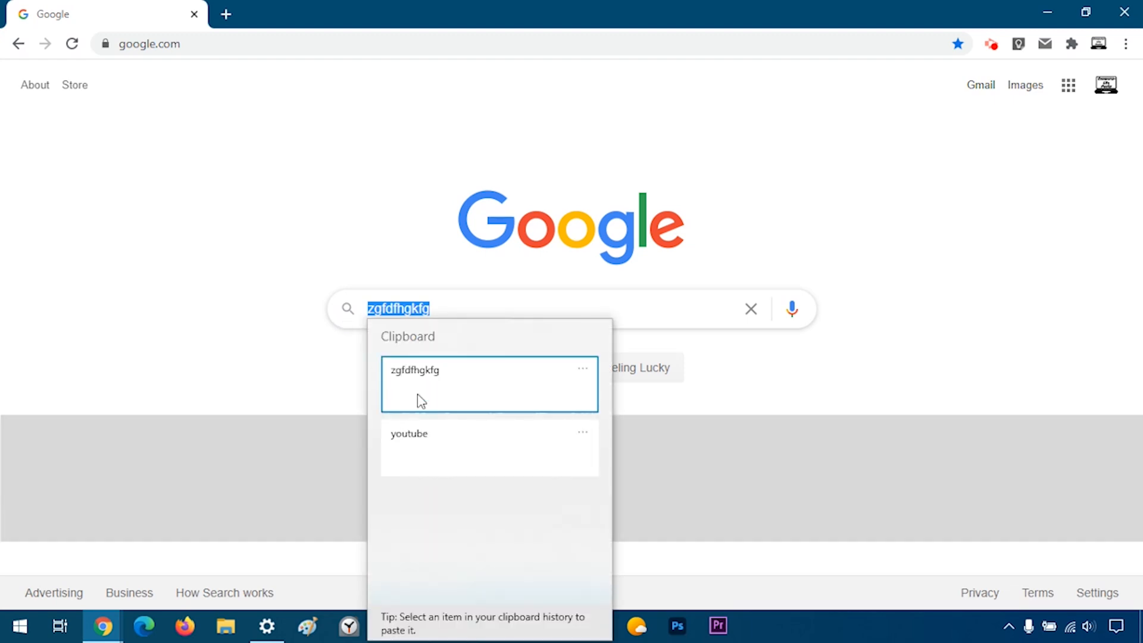
{"action": "mouse_move", "coordinate": [472, 362]}
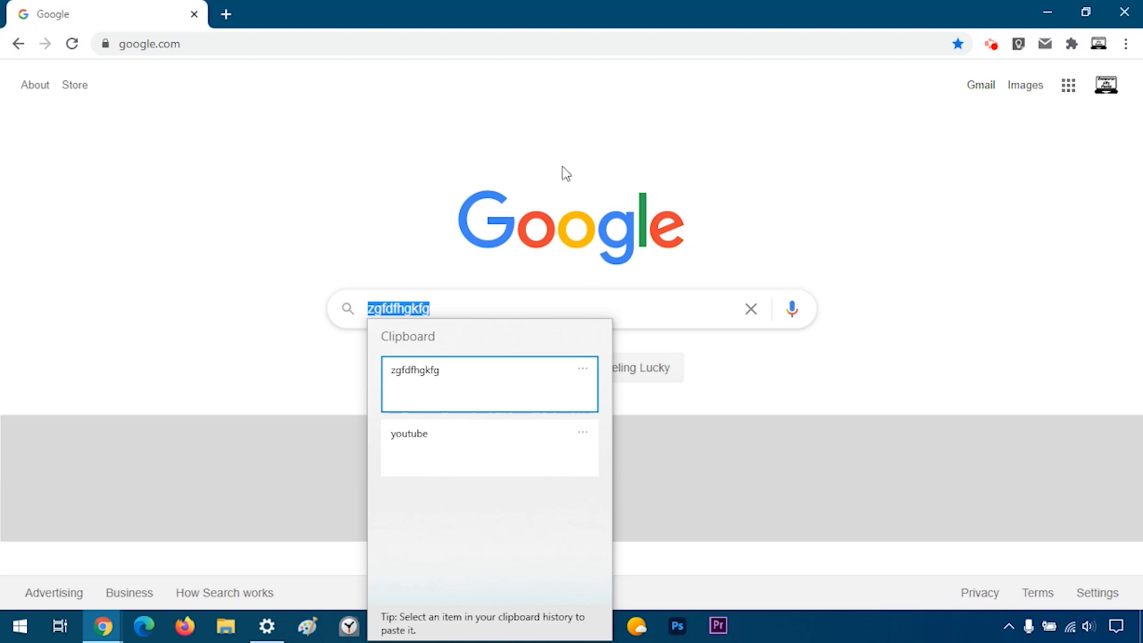
{"action": "mouse_move", "coordinate": [615, 425]}
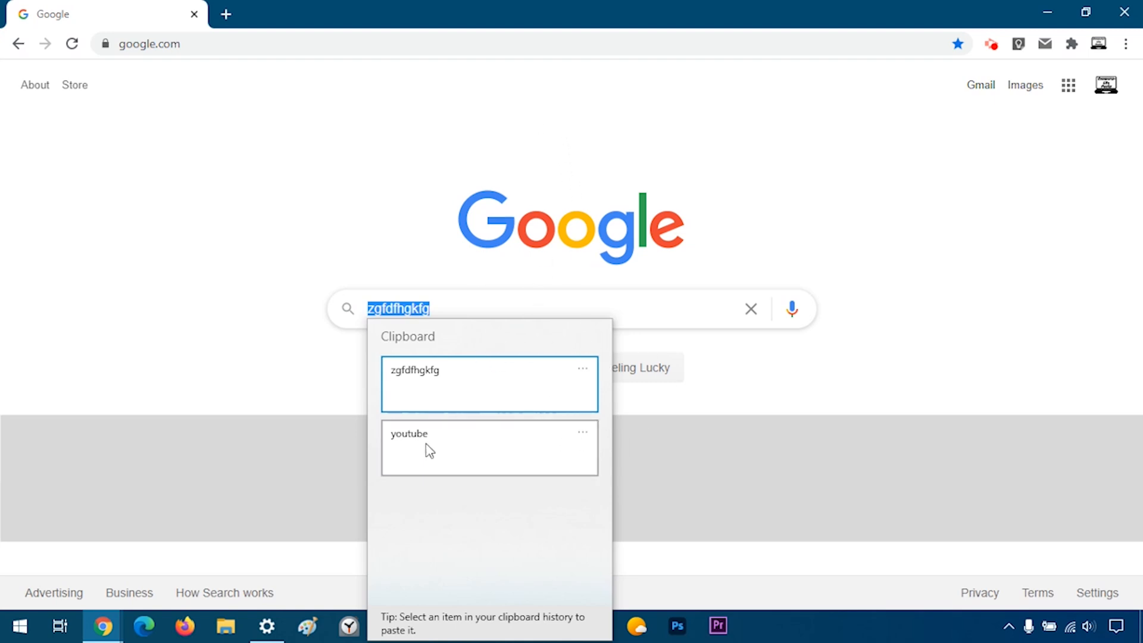
{"action": "mouse_move", "coordinate": [437, 465]}
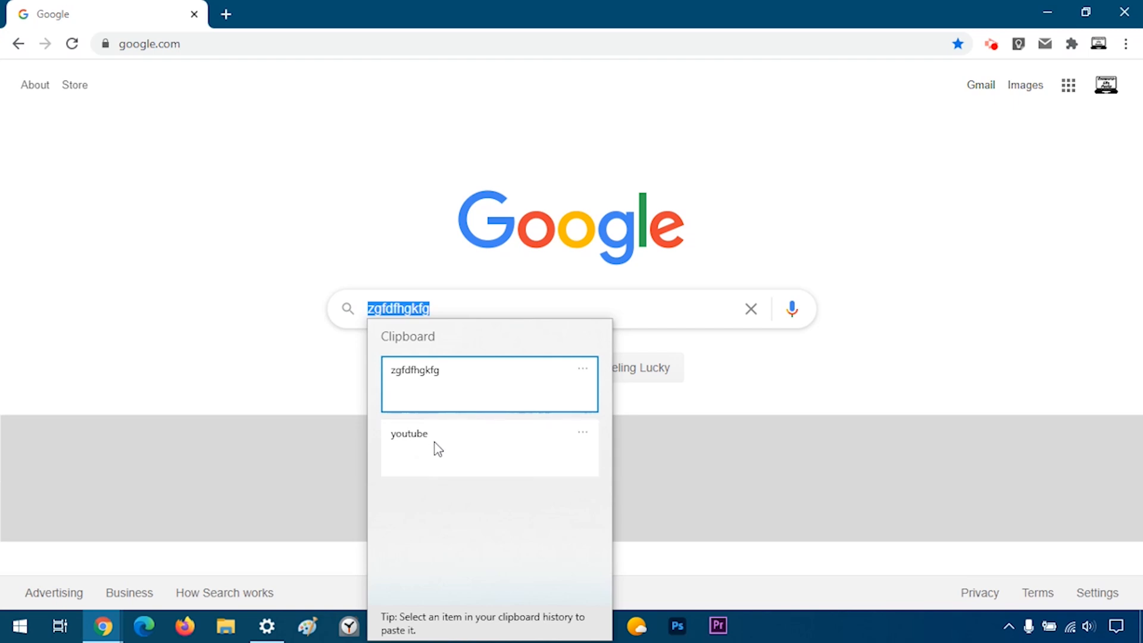
{"action": "mouse_move", "coordinate": [418, 446]}
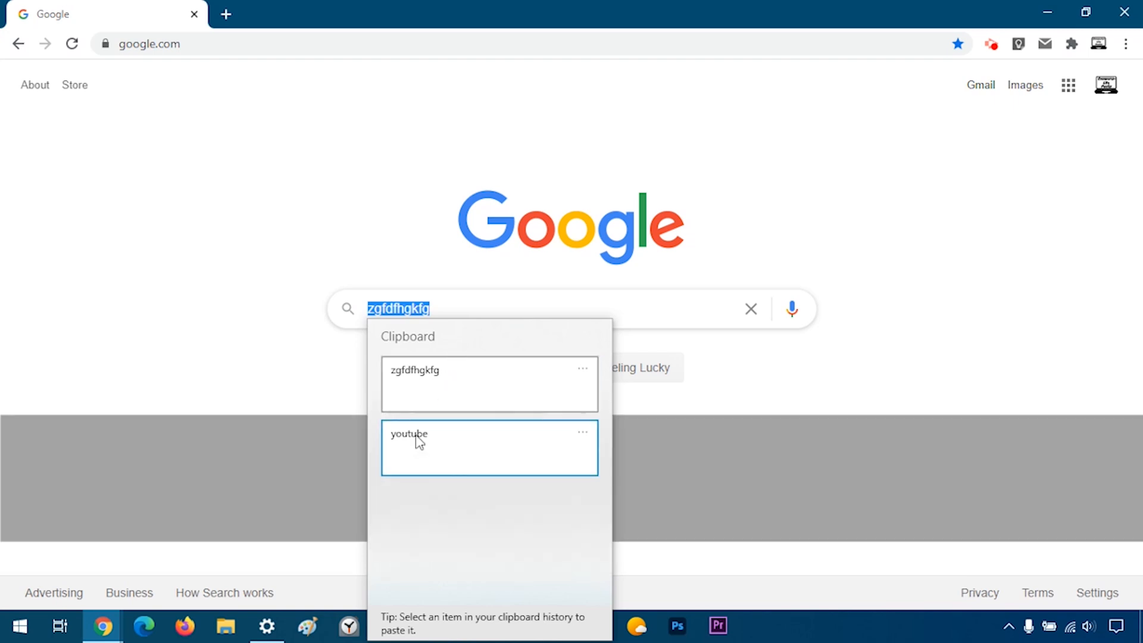
Step: Paste the 'youtube' history entry into the search box, then clear the box again
{"action": "left_click", "coordinate": [417, 447]}
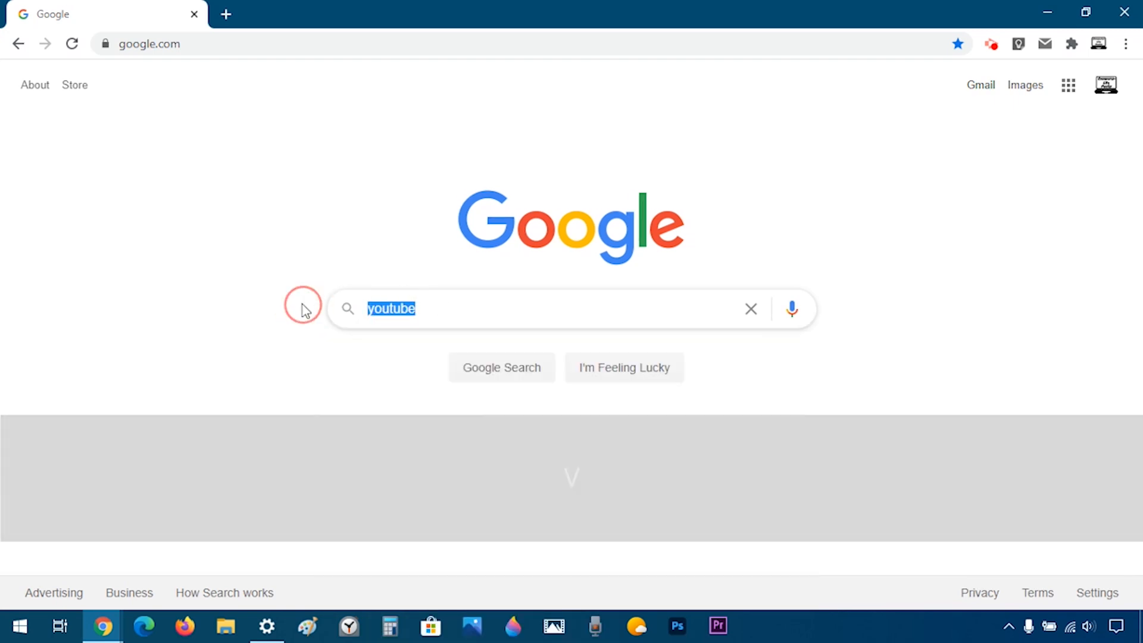
{"action": "key", "text": "Backspace"}
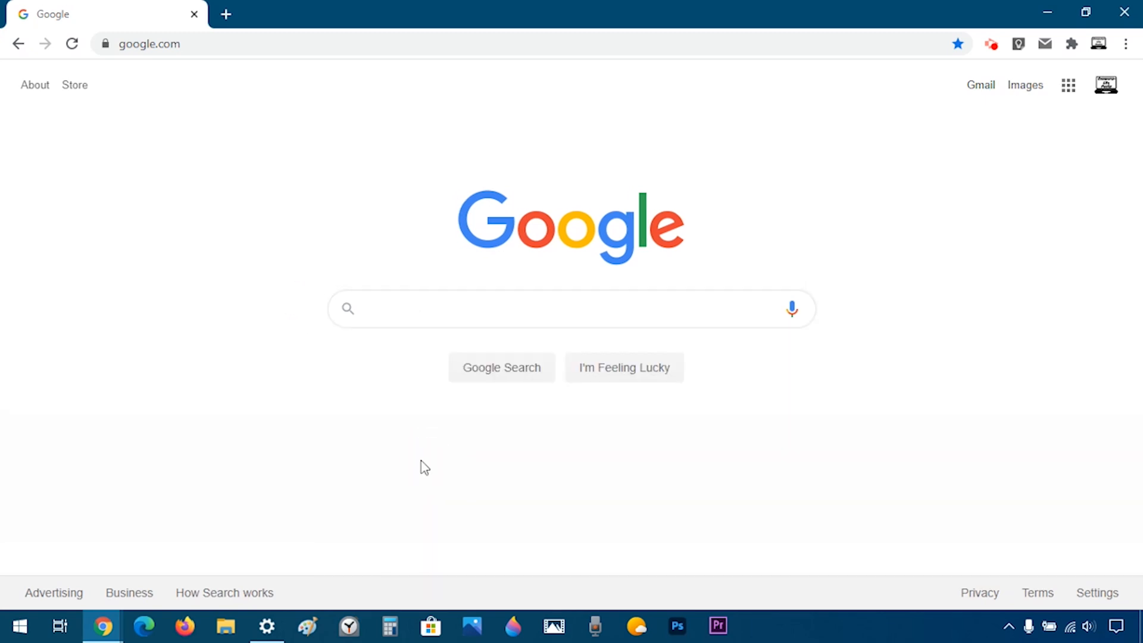
Step: Bring up clipboard history with Win+V and show the zgfdhgkfg entry's options for pinning
{"action": "key", "text": "Win+V"}
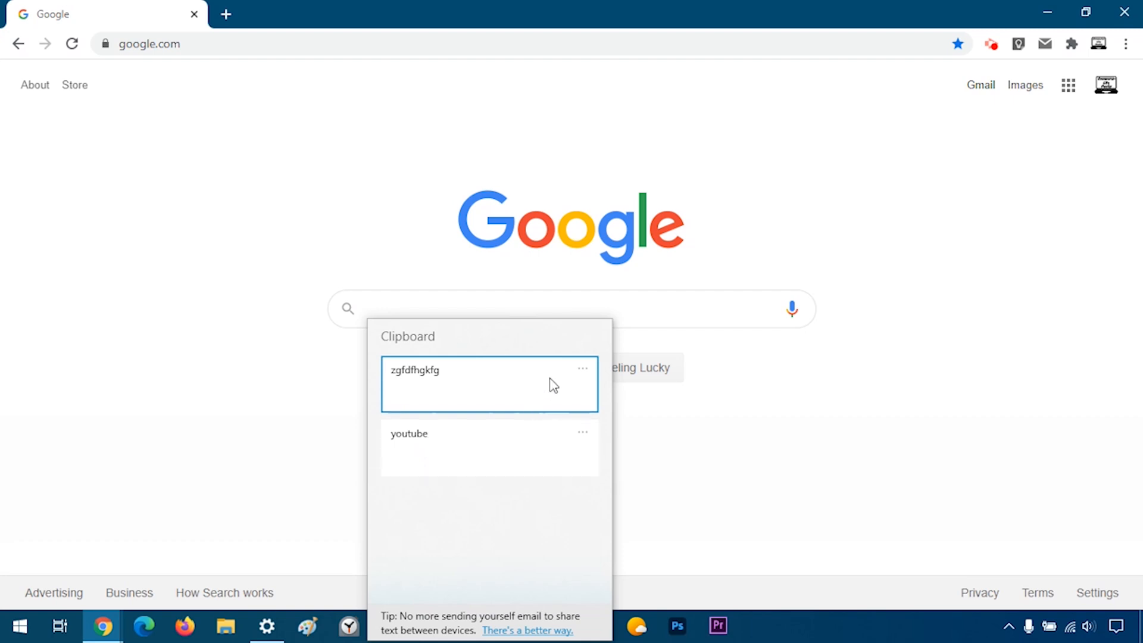
{"action": "mouse_move", "coordinate": [583, 378]}
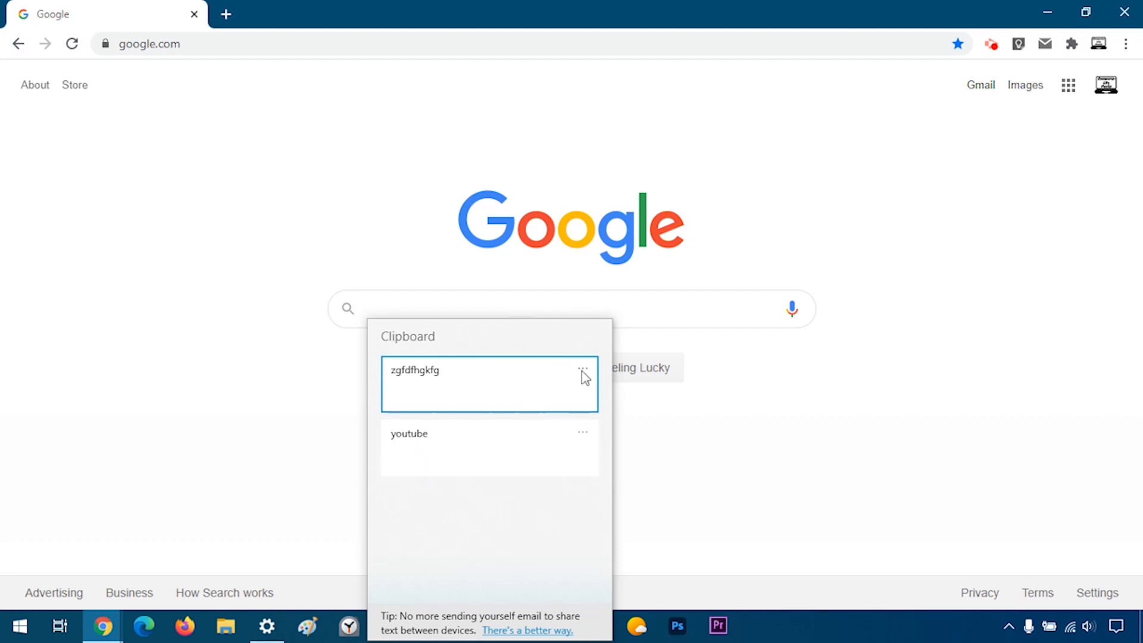
{"action": "left_click", "coordinate": [583, 372]}
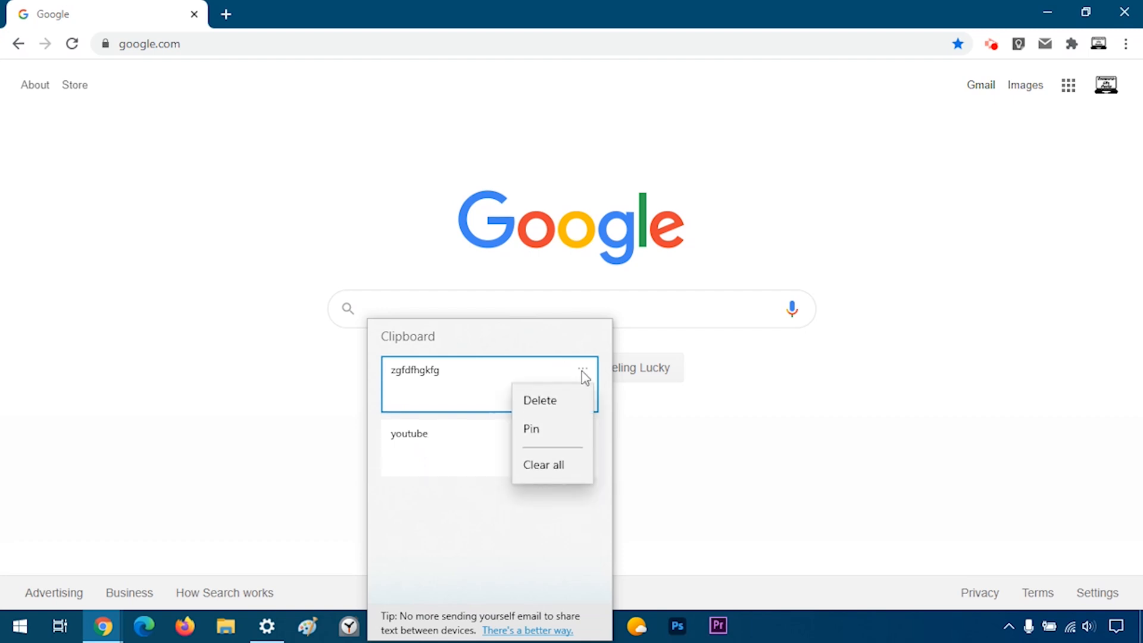
{"action": "mouse_move", "coordinate": [555, 409]}
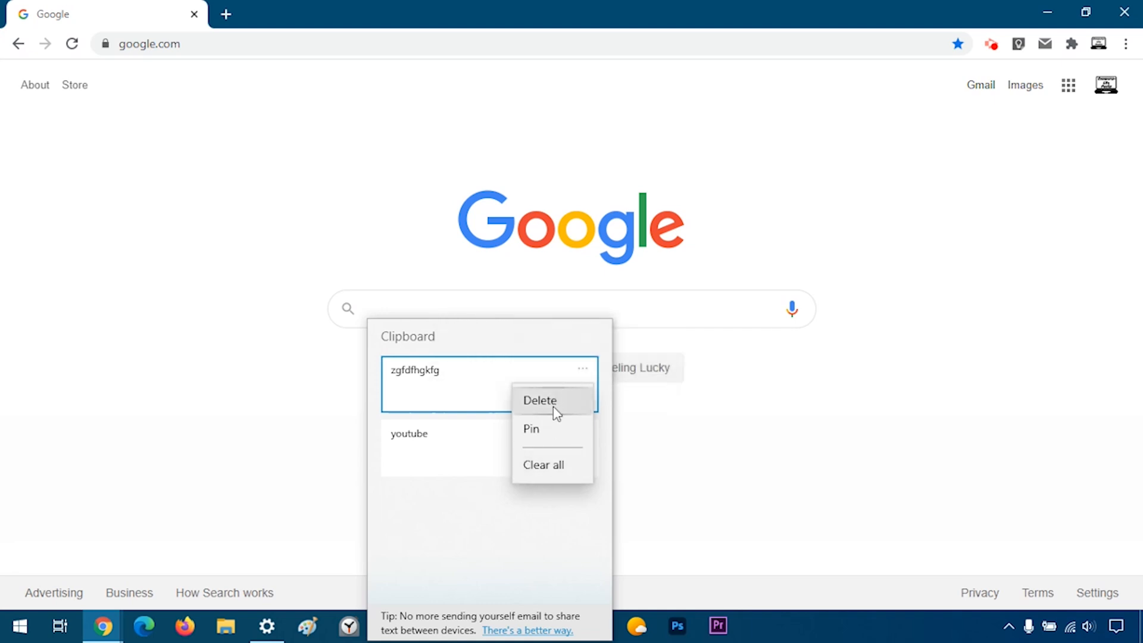
{"action": "mouse_move", "coordinate": [550, 411]}
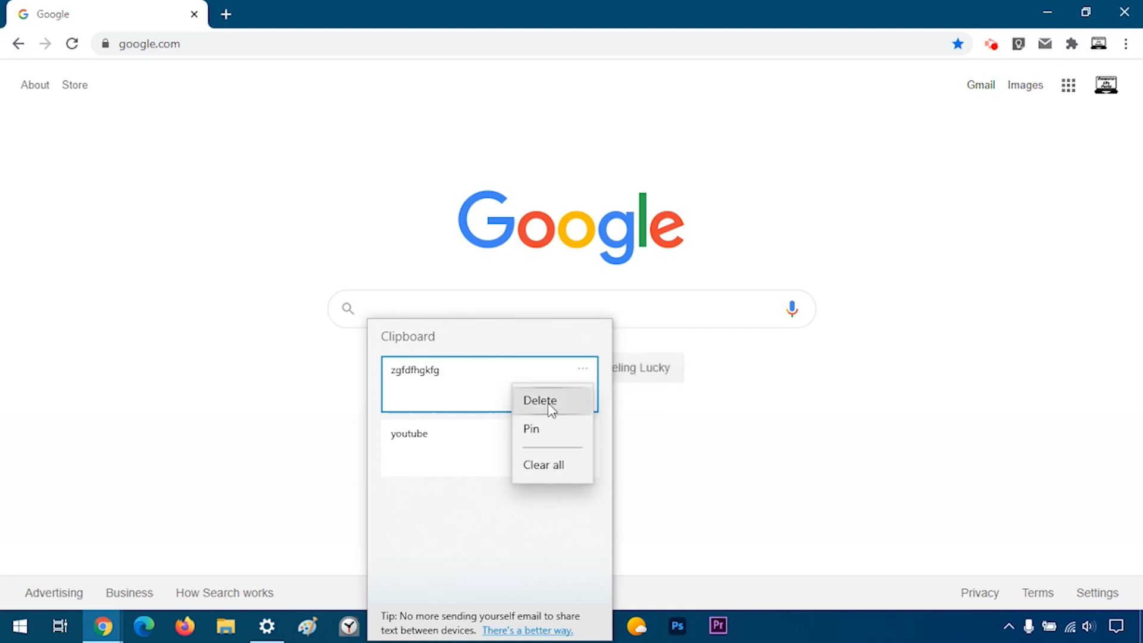
{"action": "mouse_move", "coordinate": [547, 402]}
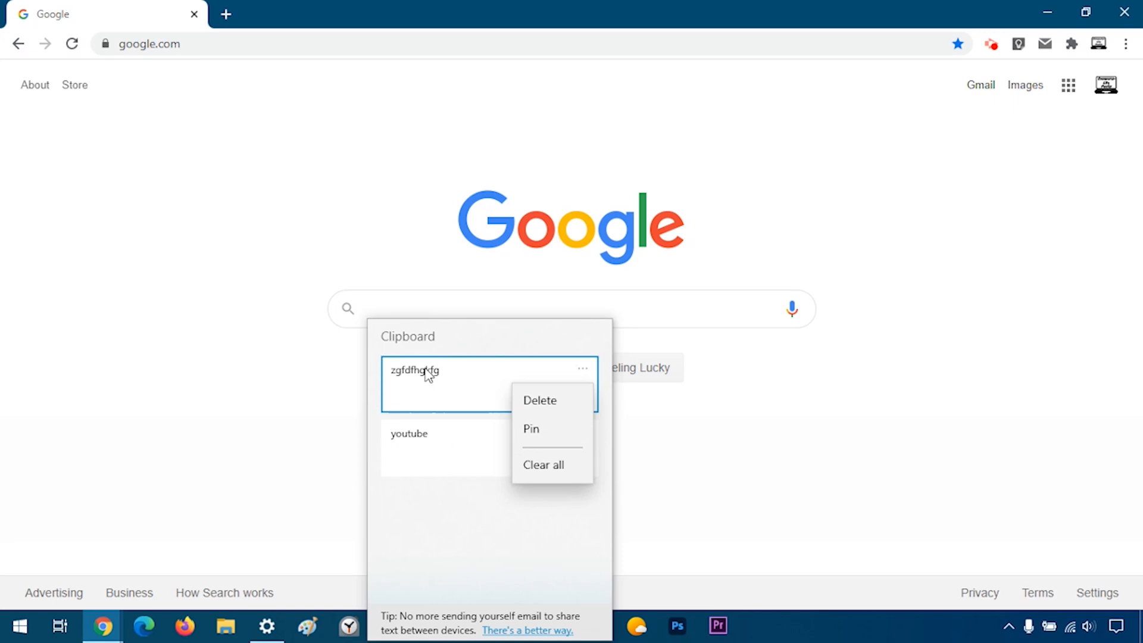
{"action": "mouse_move", "coordinate": [428, 299]}
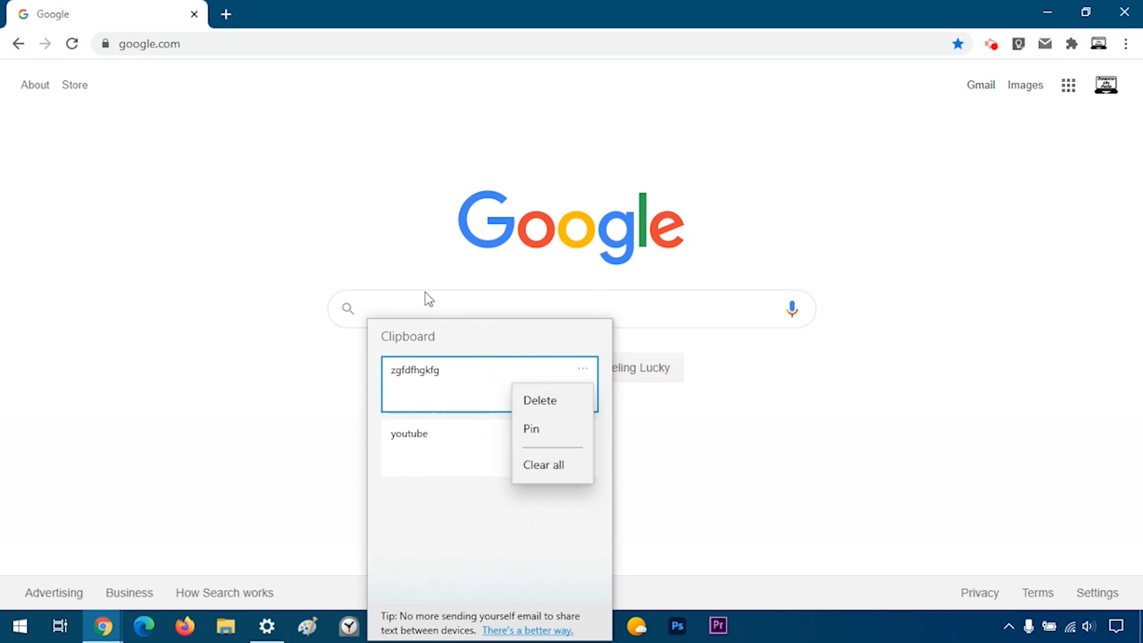
{"action": "mouse_move", "coordinate": [457, 450]}
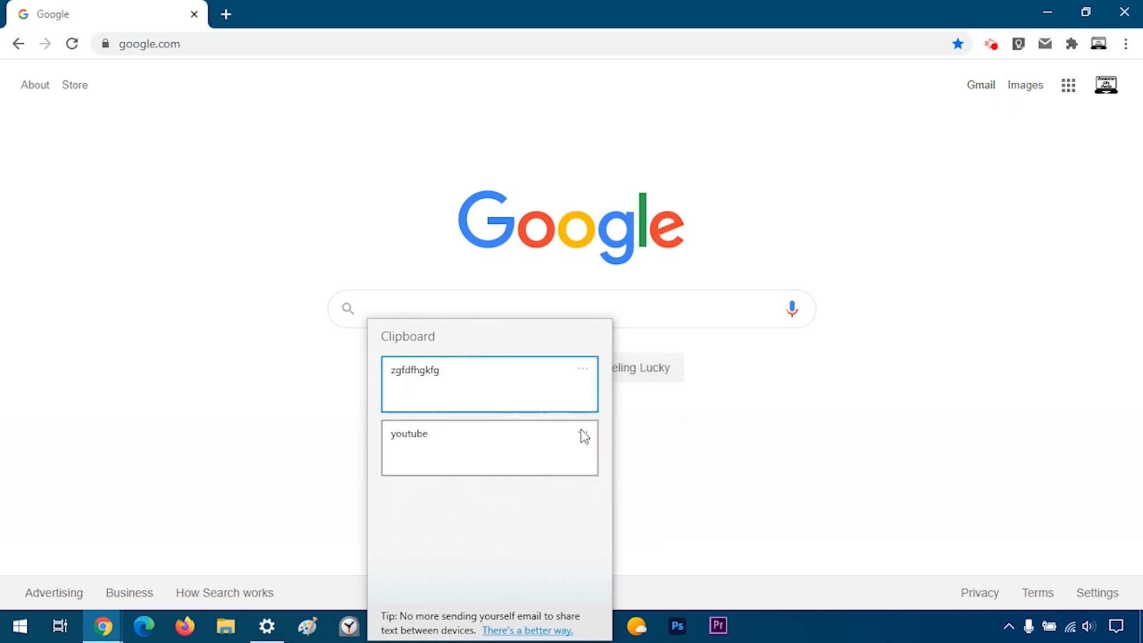
Step: Clear all unpinned entries, delete the pinned zgfdhgkfg item, and close the empty panel
{"action": "left_click", "coordinate": [584, 433]}
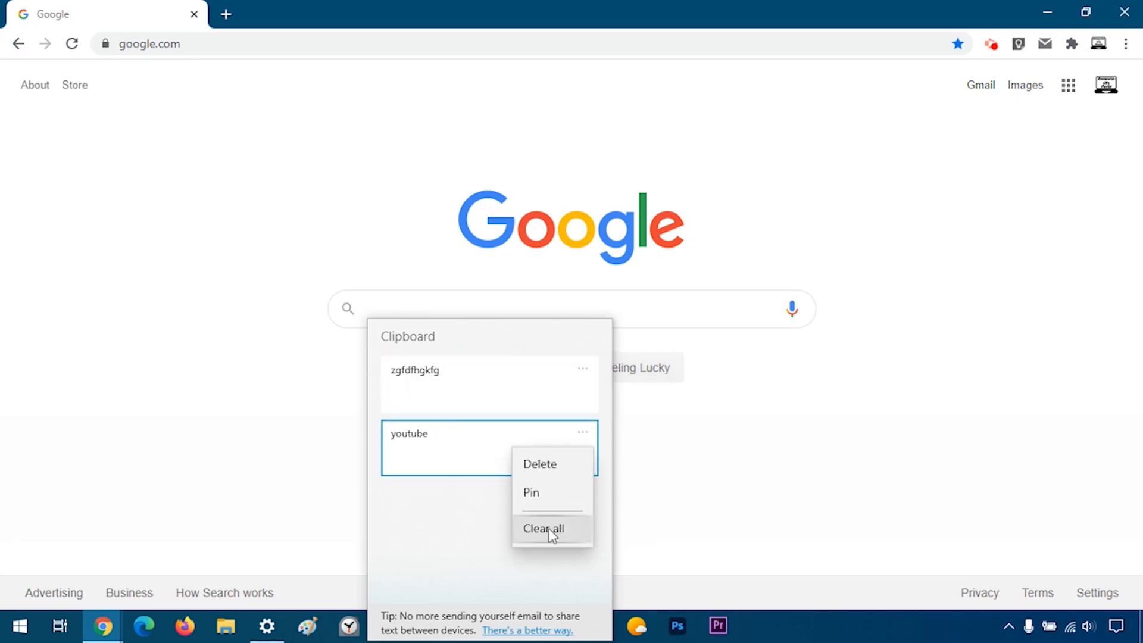
{"action": "left_click", "coordinate": [544, 529]}
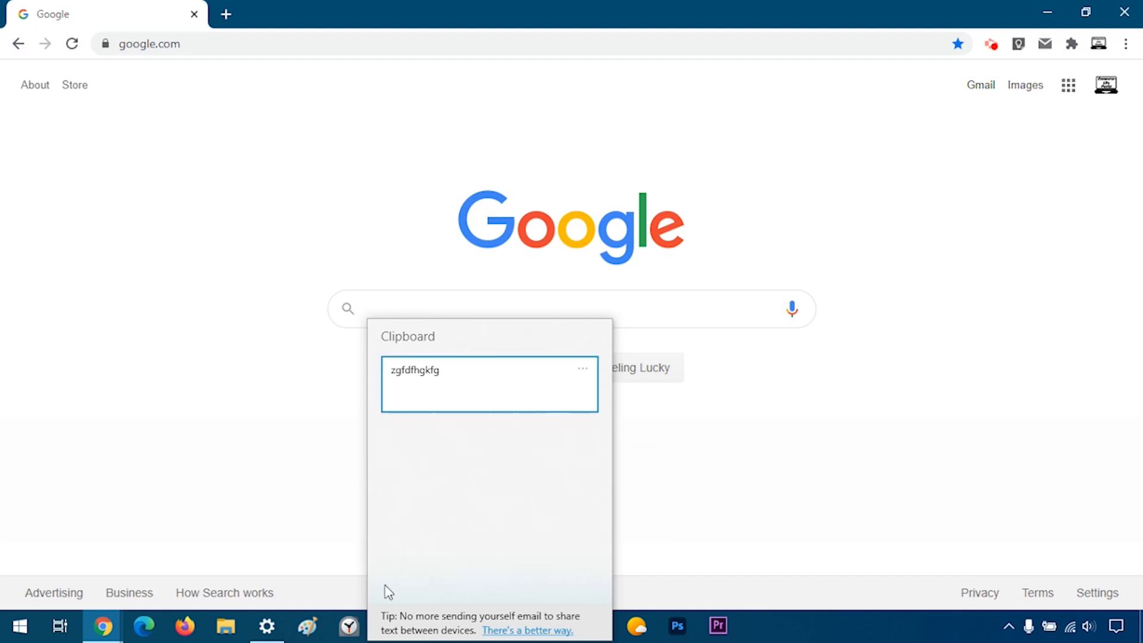
{"action": "mouse_move", "coordinate": [583, 374]}
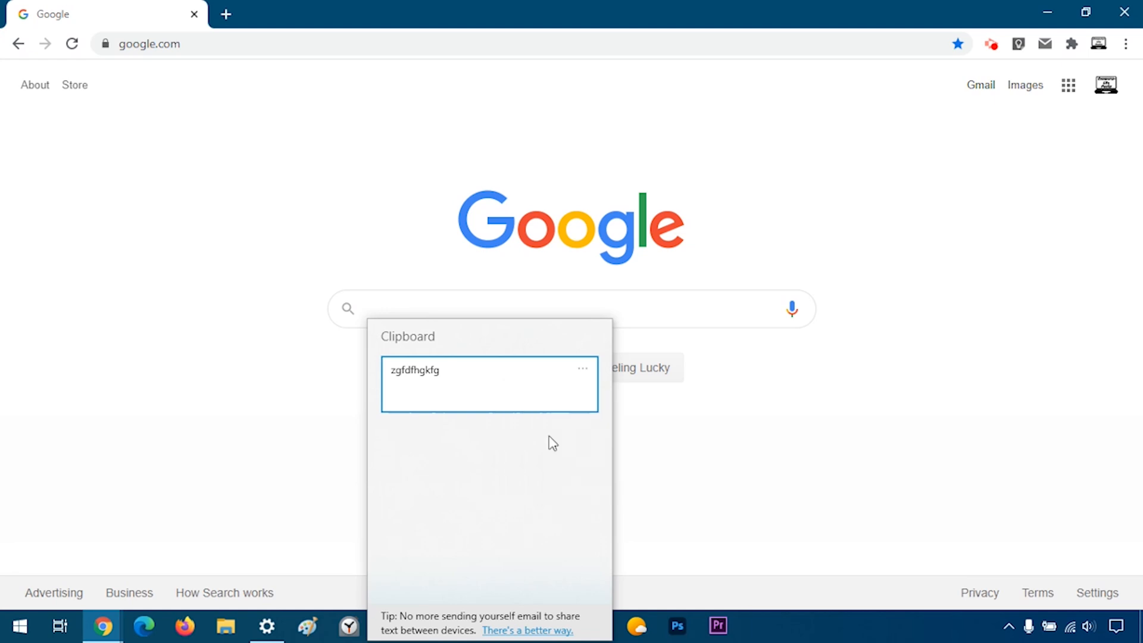
{"action": "left_click", "coordinate": [582, 369]}
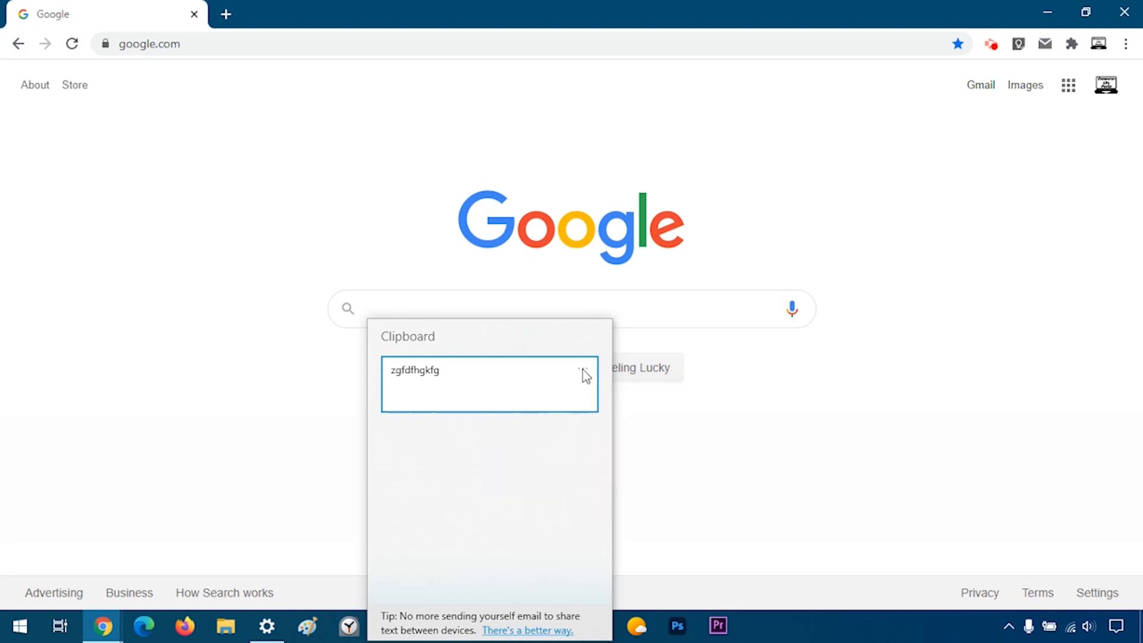
{"action": "left_click", "coordinate": [583, 373]}
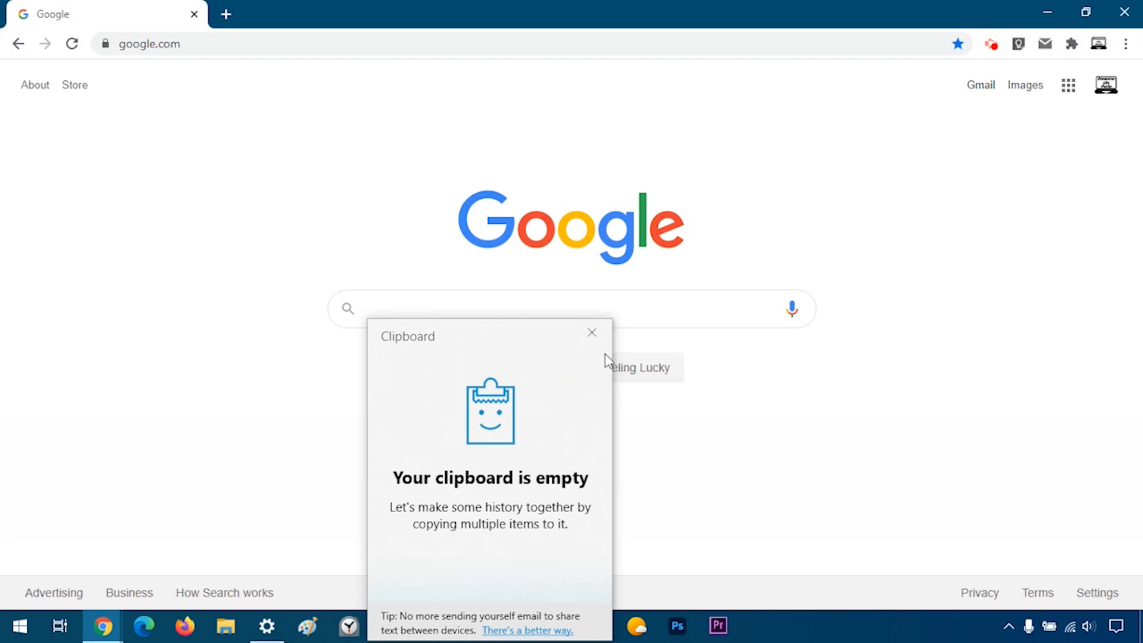
{"action": "left_click", "coordinate": [593, 332]}
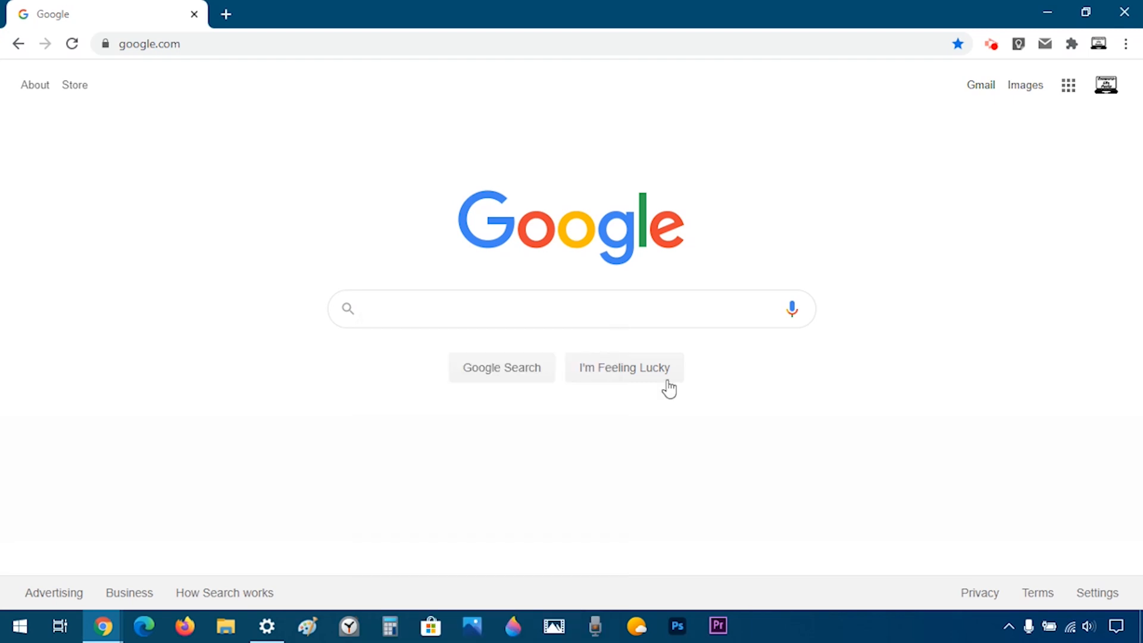